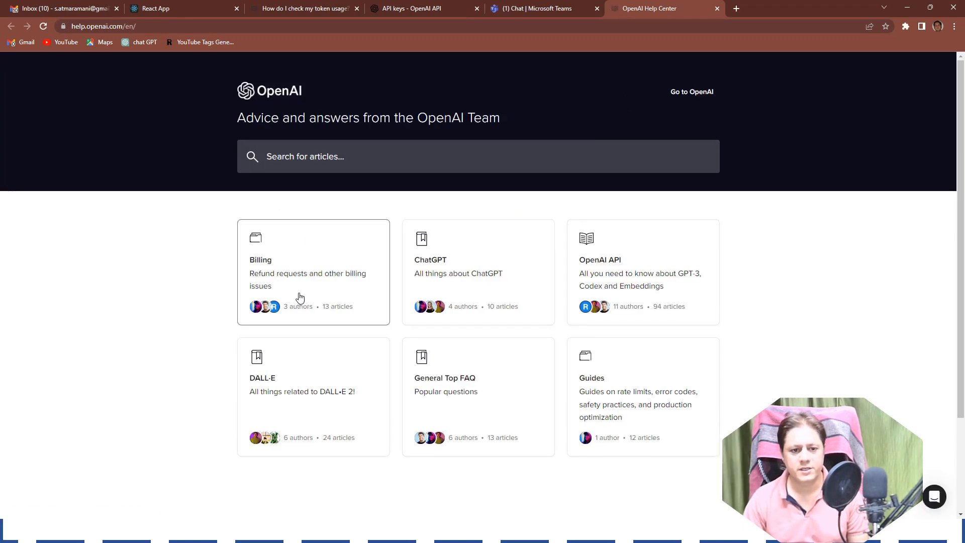
mouse_move(335, 287)
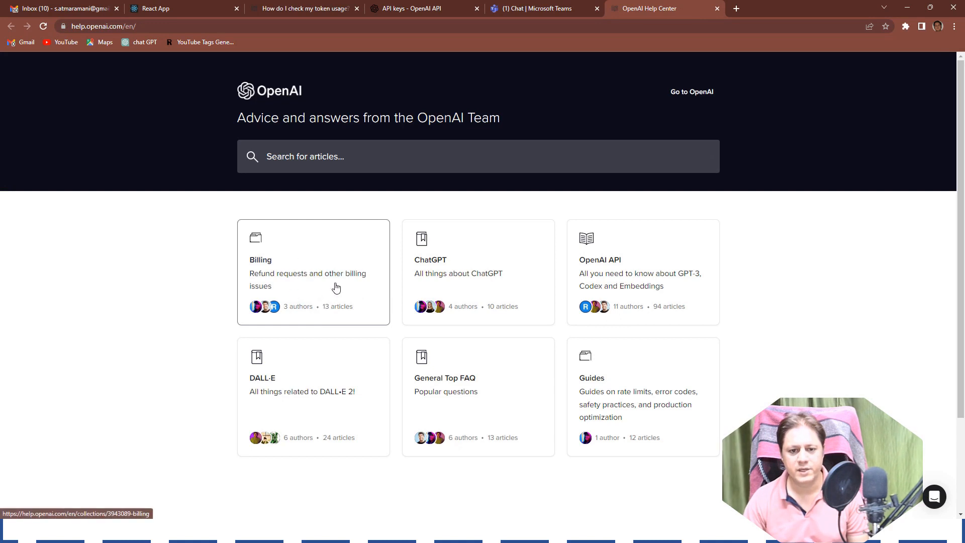
mouse_move(642, 269)
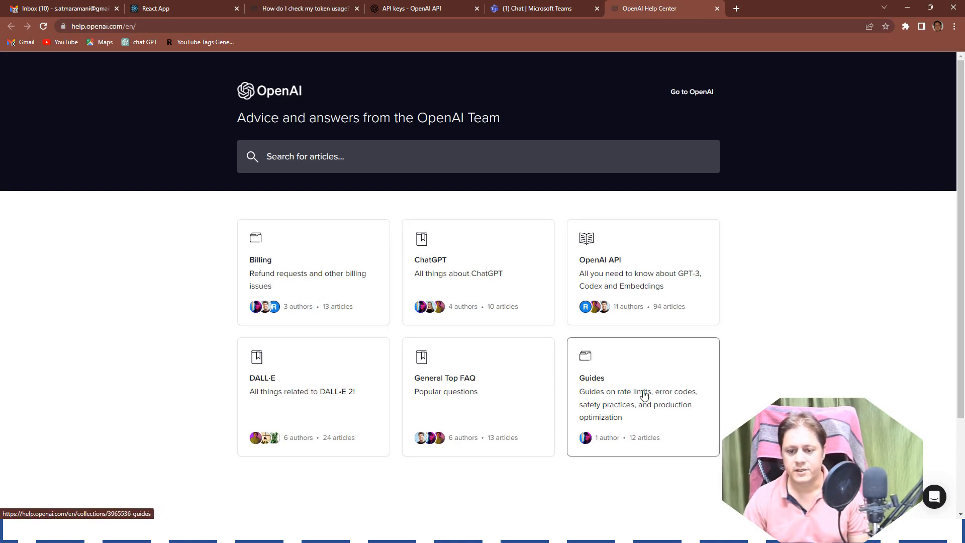
mouse_move(613, 409)
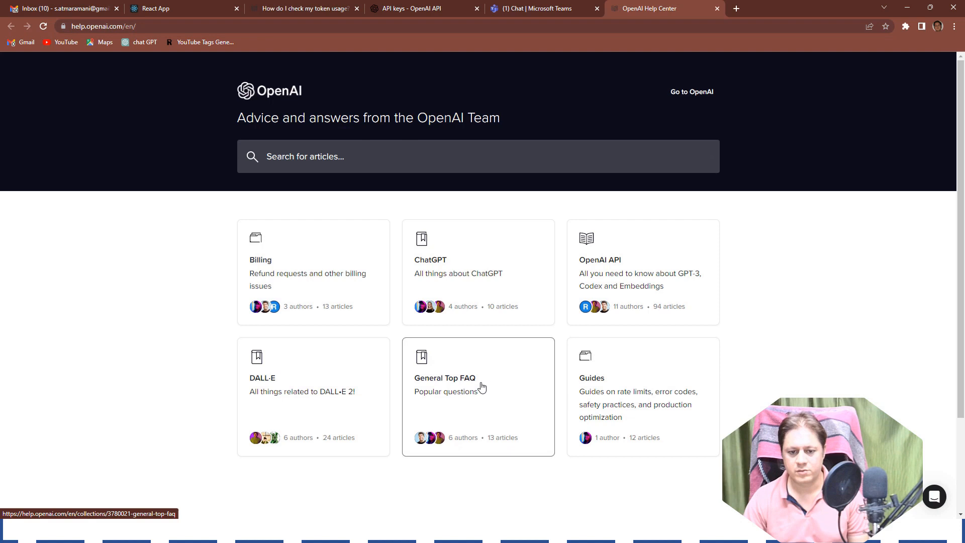
mouse_move(276, 387)
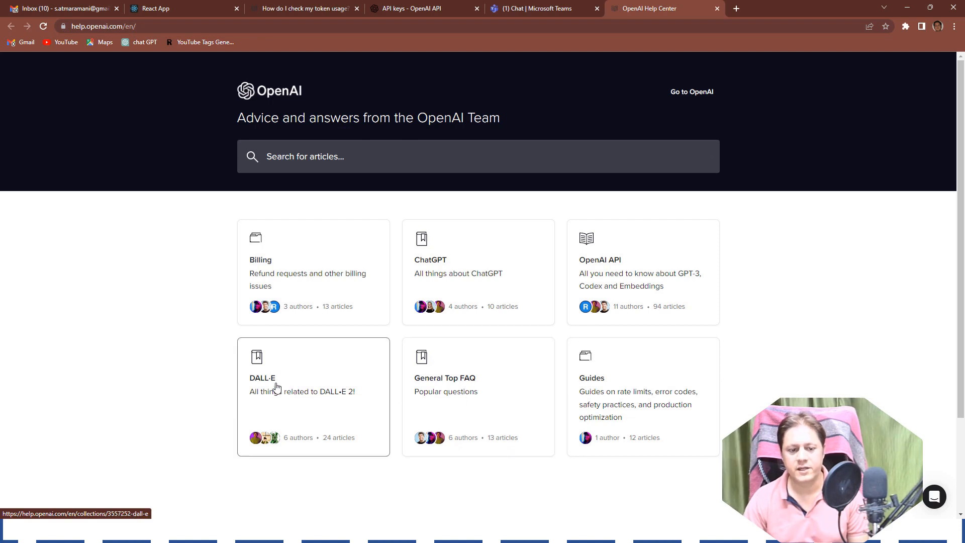
mouse_move(309, 400)
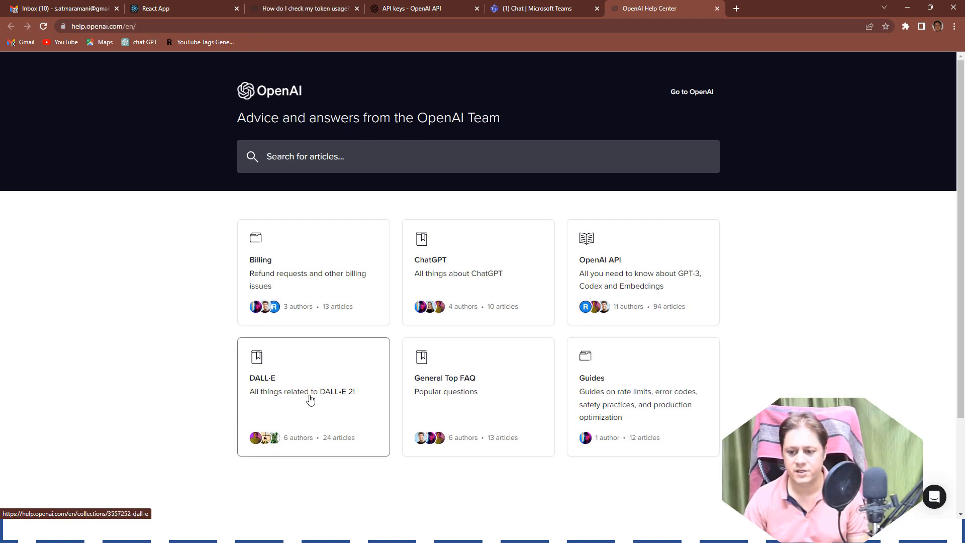
mouse_move(159, 59)
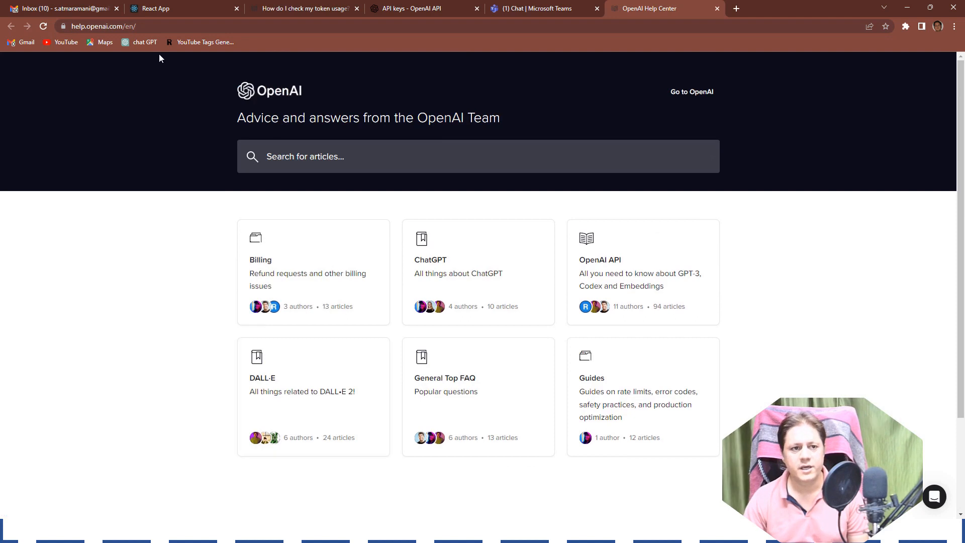
mouse_move(699, 456)
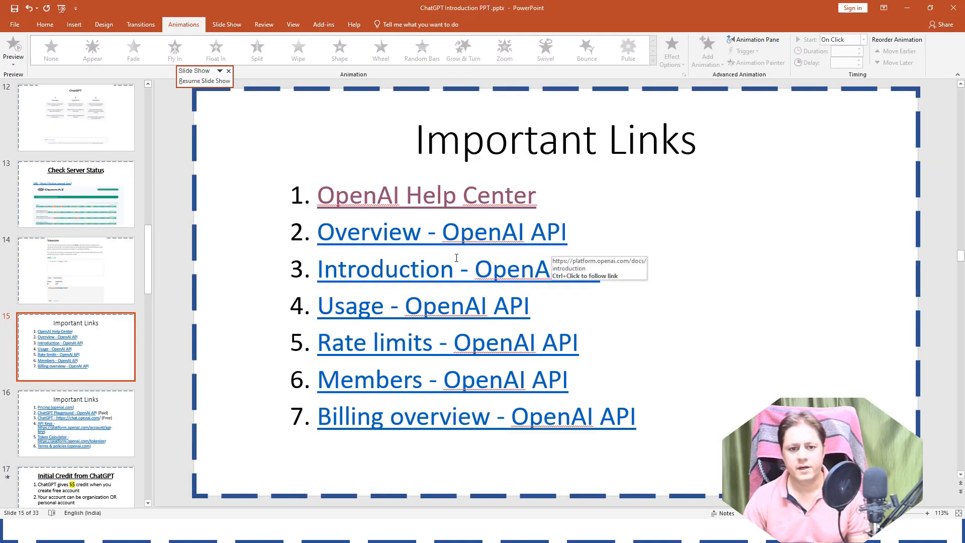
mouse_move(489, 250)
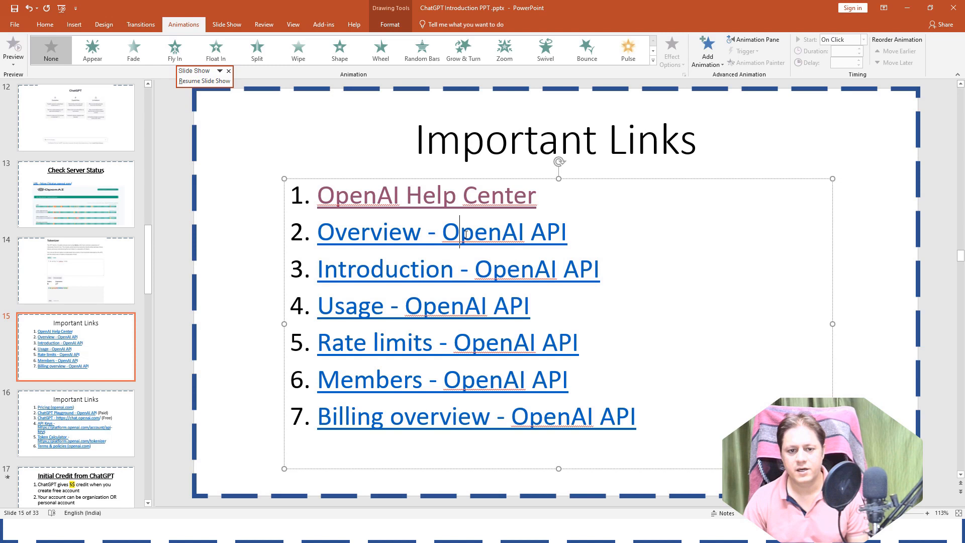
Follow the 'Overview - OpenAI API' hyperlink on the Important Links slide.
double_click(483, 231)
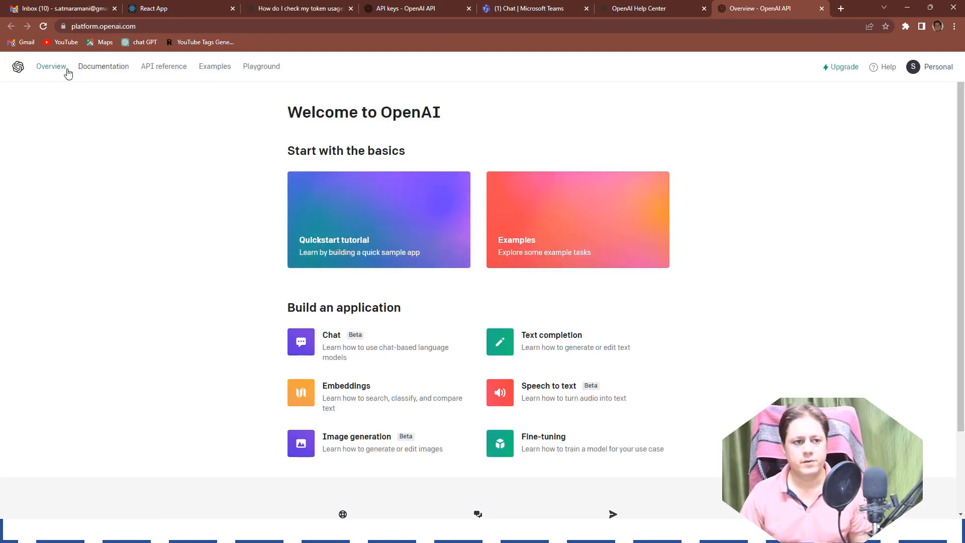
mouse_move(271, 81)
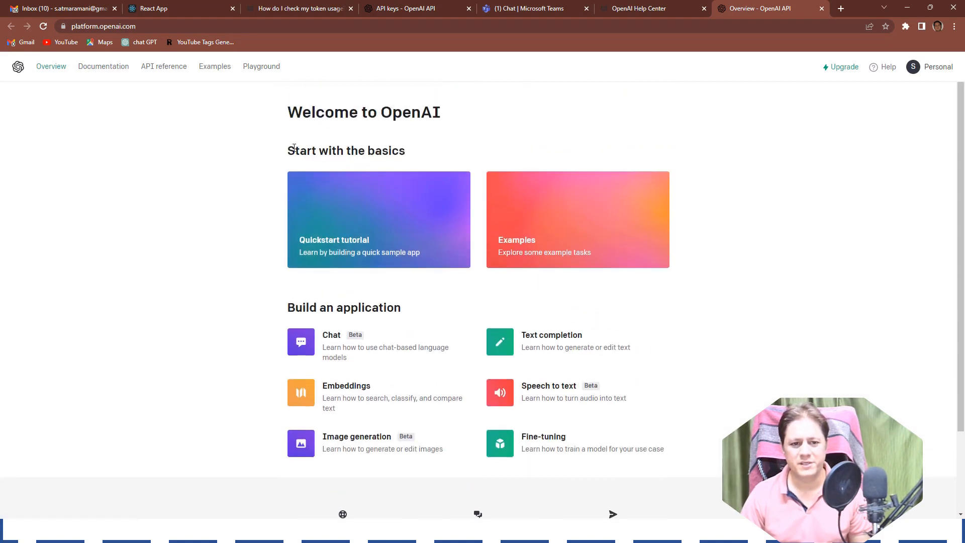
scroll("down", 3)
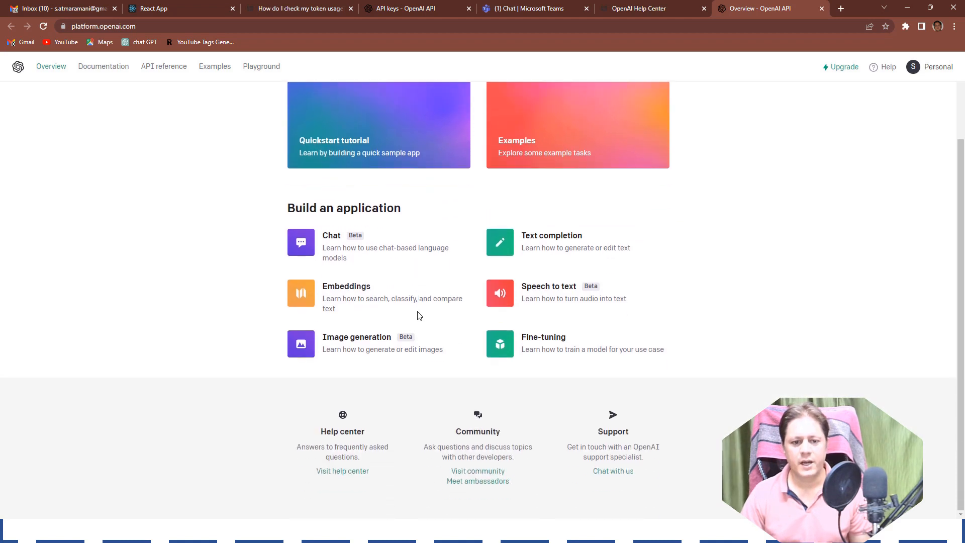
mouse_move(334, 250)
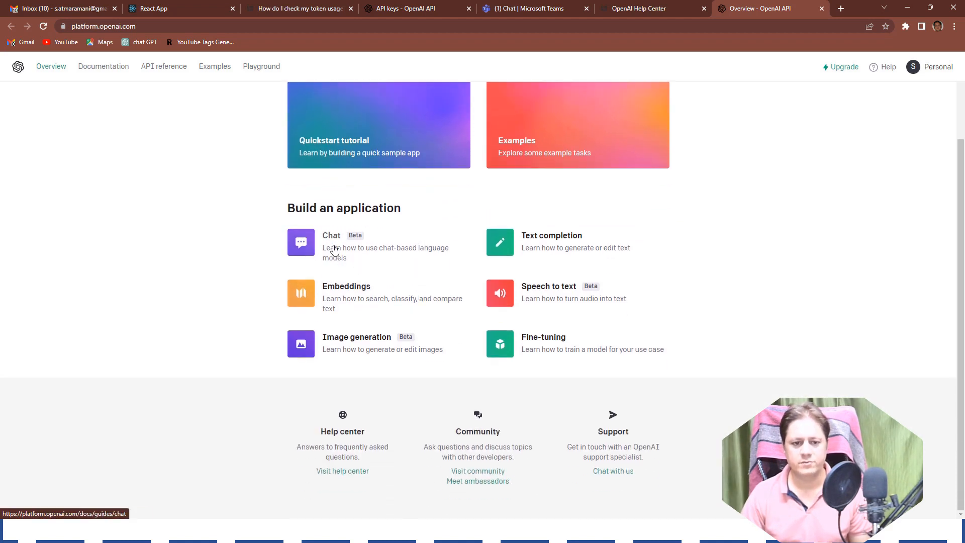
mouse_move(540, 244)
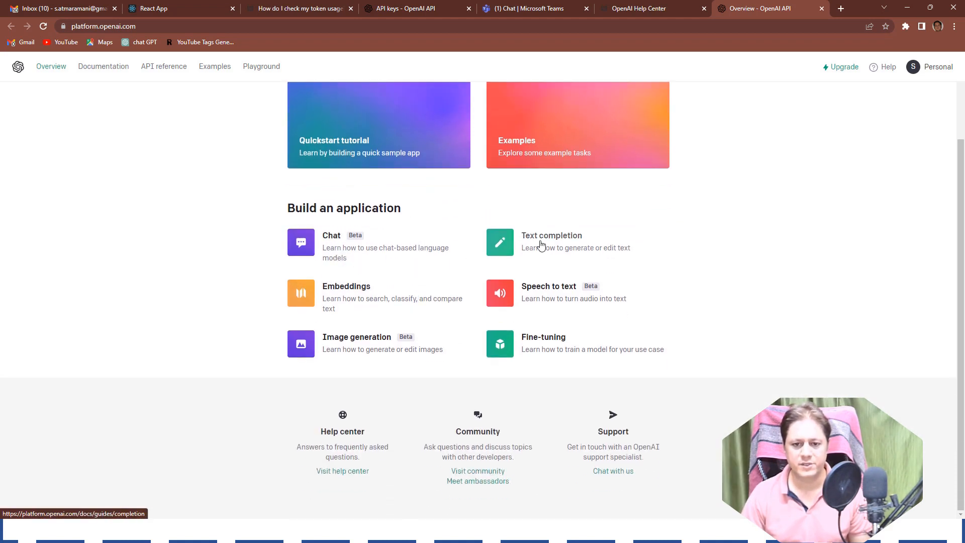
mouse_move(553, 292)
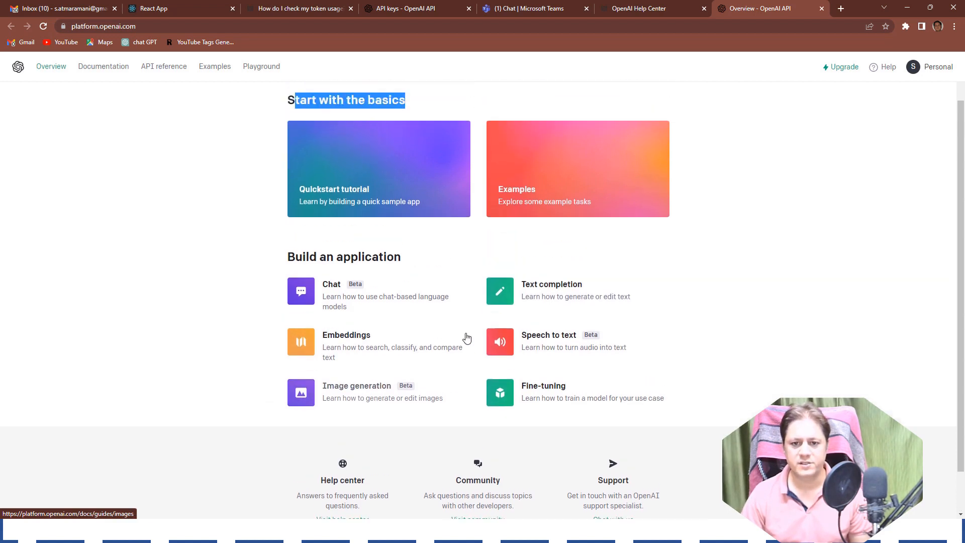
scroll("up", 3)
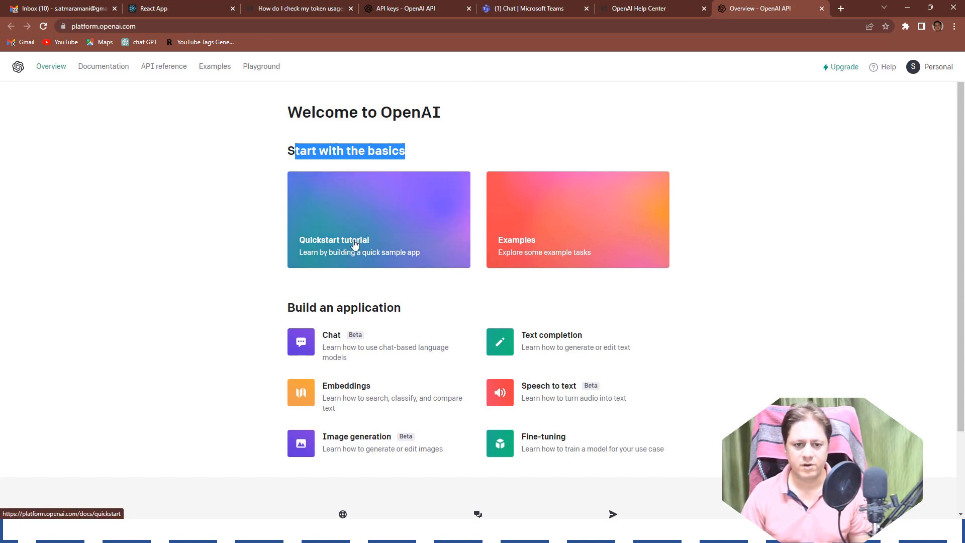
mouse_move(383, 256)
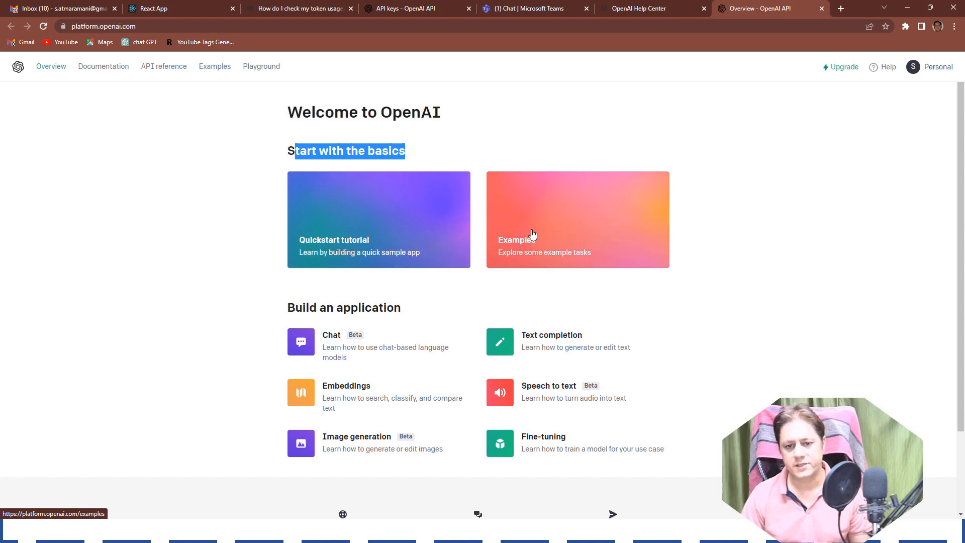
mouse_move(446, 243)
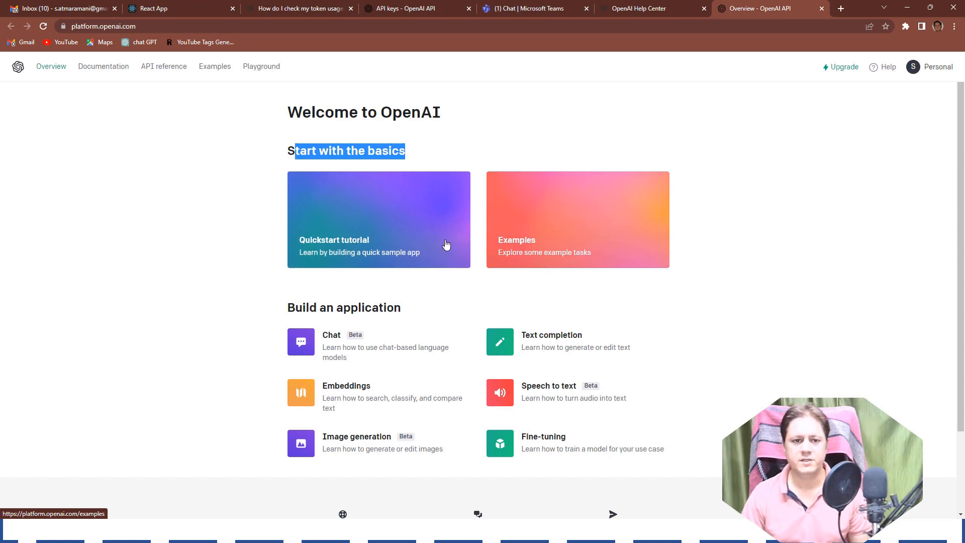
mouse_move(376, 223)
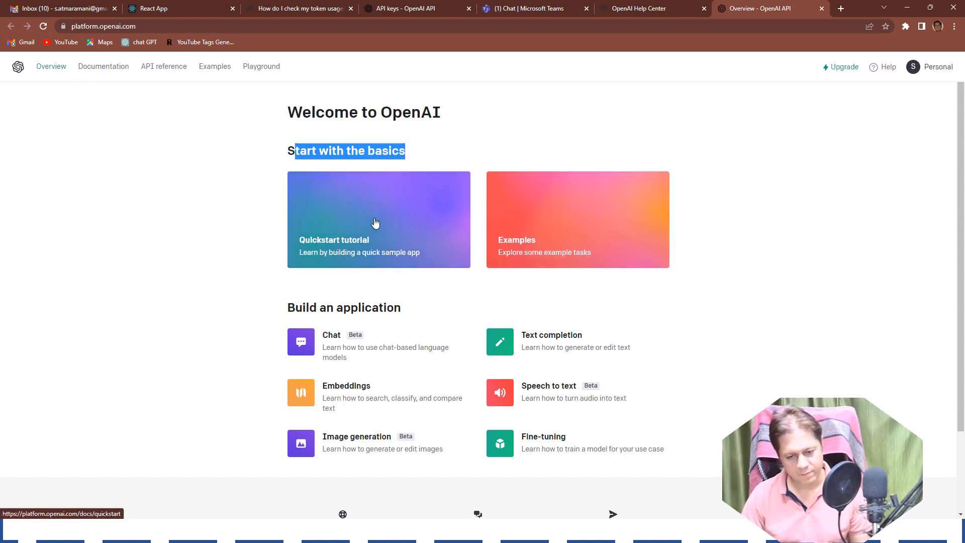
mouse_move(458, 374)
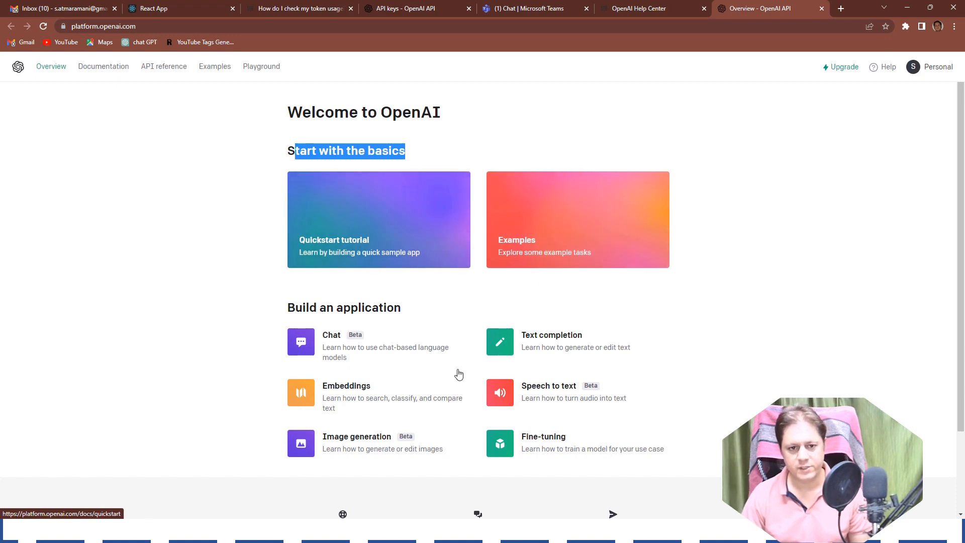
mouse_move(740, 346)
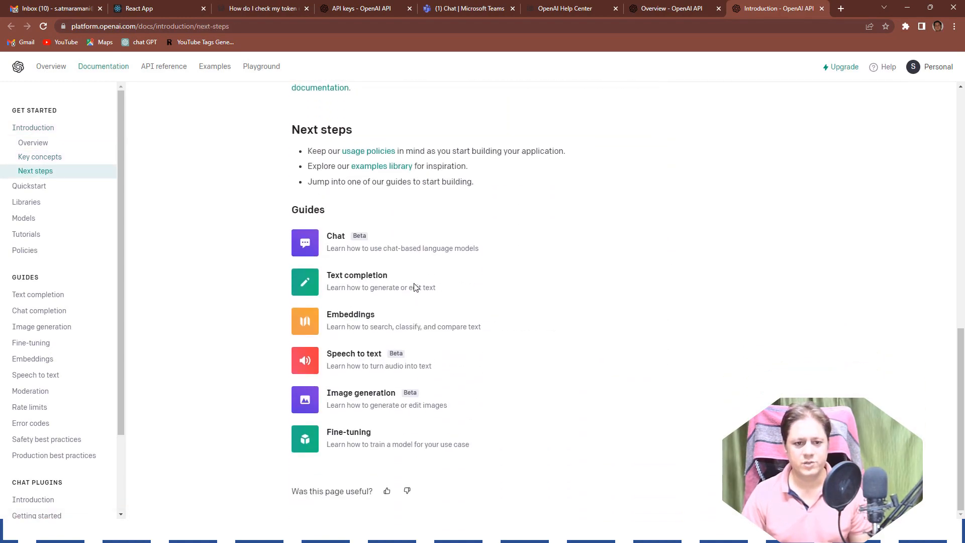
Browse the Introduction page's Overview and Key concepts sections from the left sidebar.
left_click(39, 155)
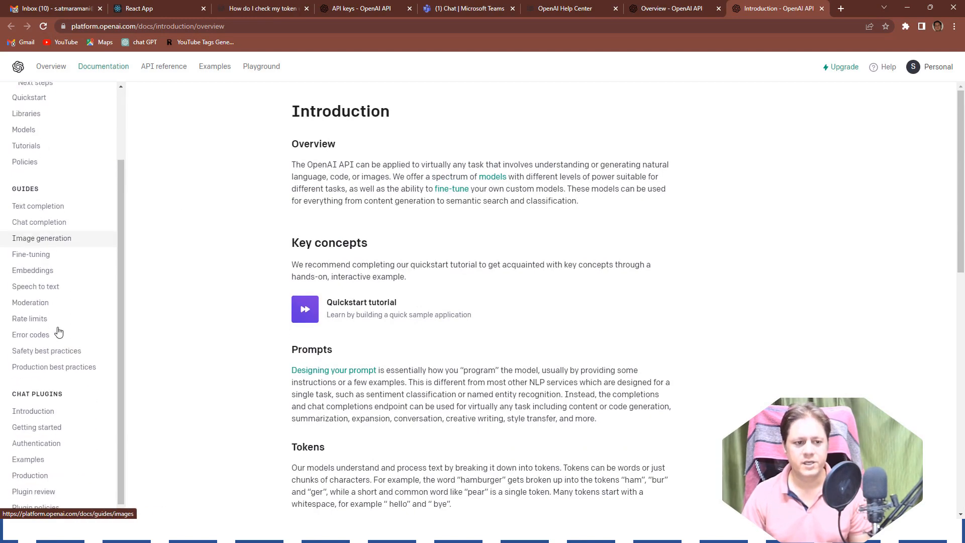
left_click(40, 155)
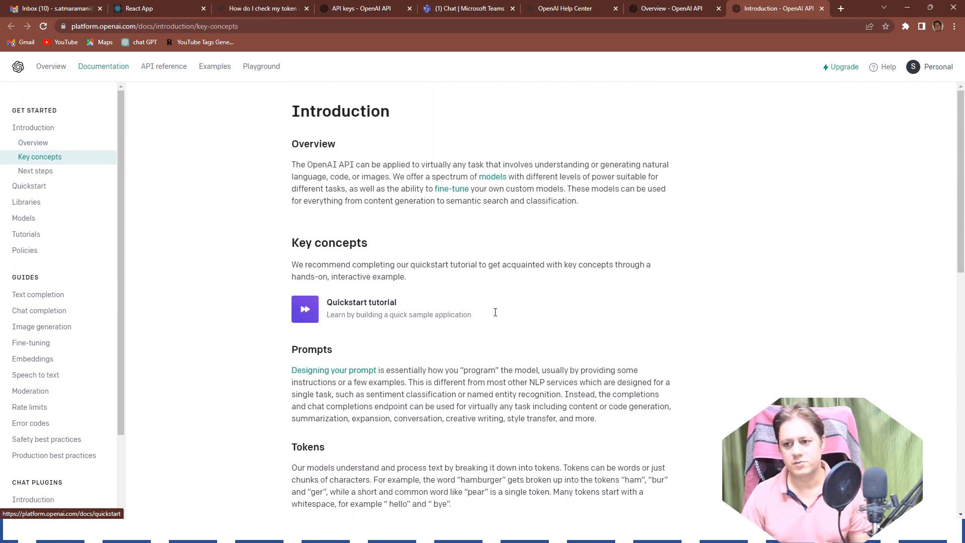
left_click(34, 143)
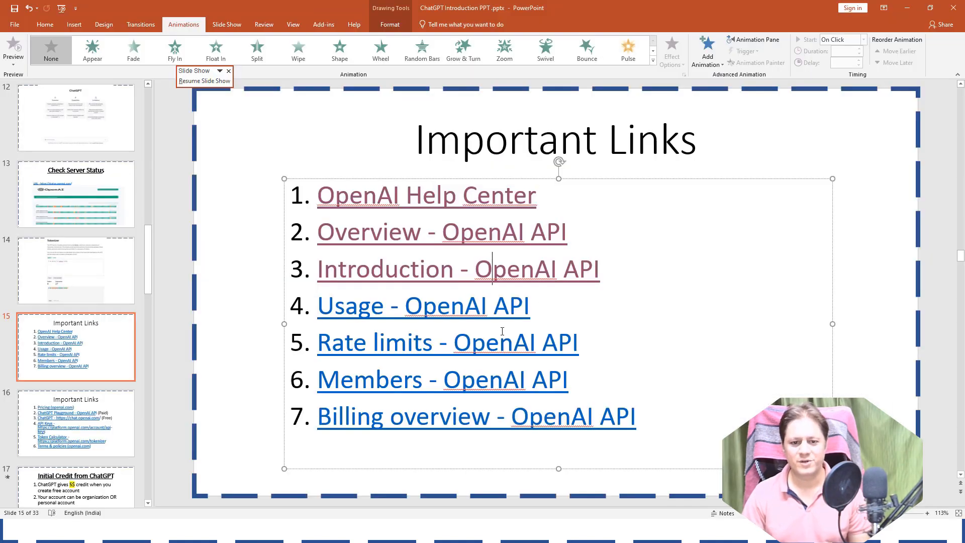
mouse_move(436, 312)
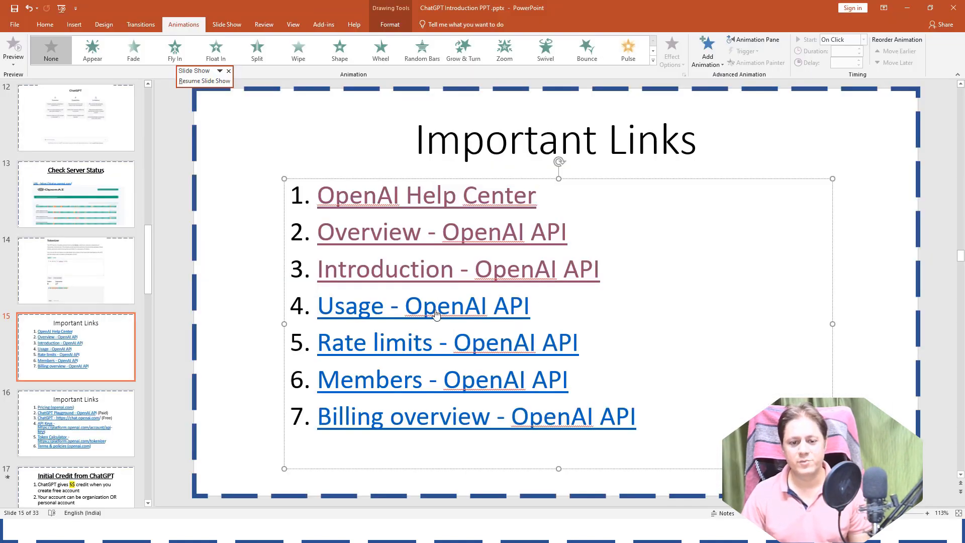
Follow the 'Usage - OpenAI API' hyperlink on the Important Links slide.
left_click(436, 307)
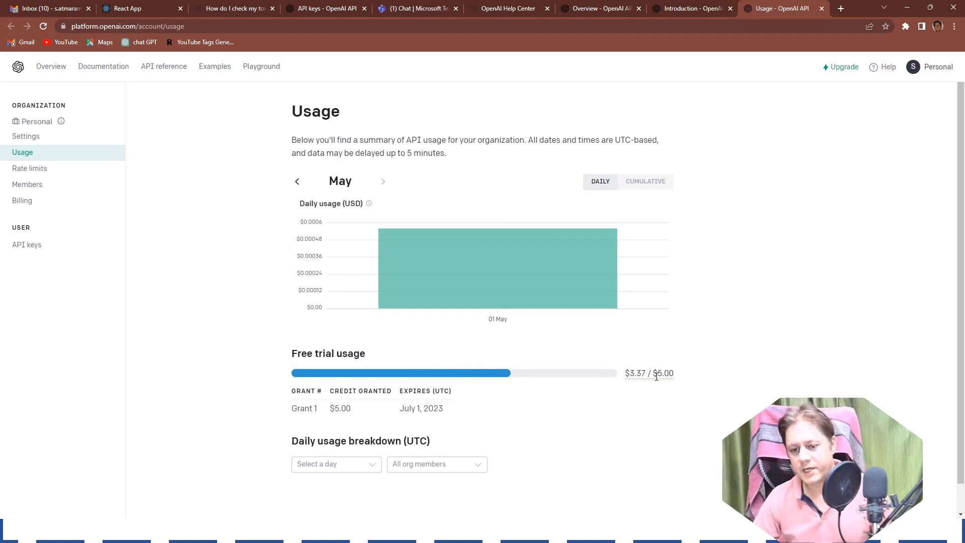
Highlight the $5.00 free-trial credit figure next to the $3.37 used on the Usage page.
double_click(664, 372)
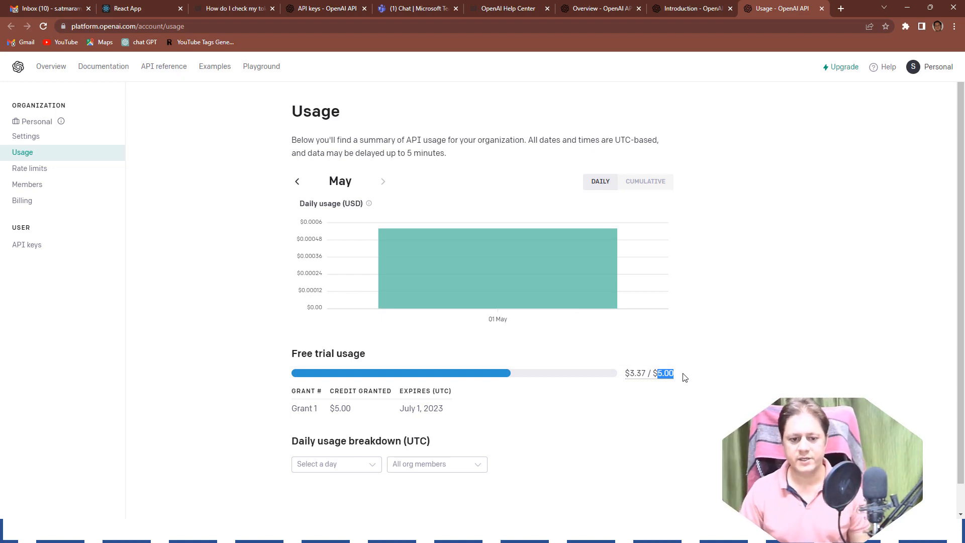
mouse_move(483, 436)
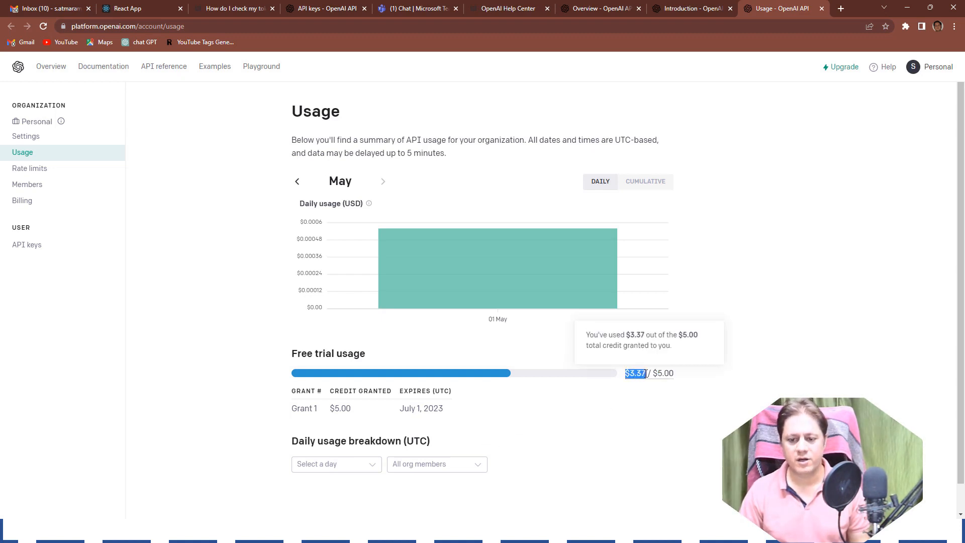
mouse_move(587, 331)
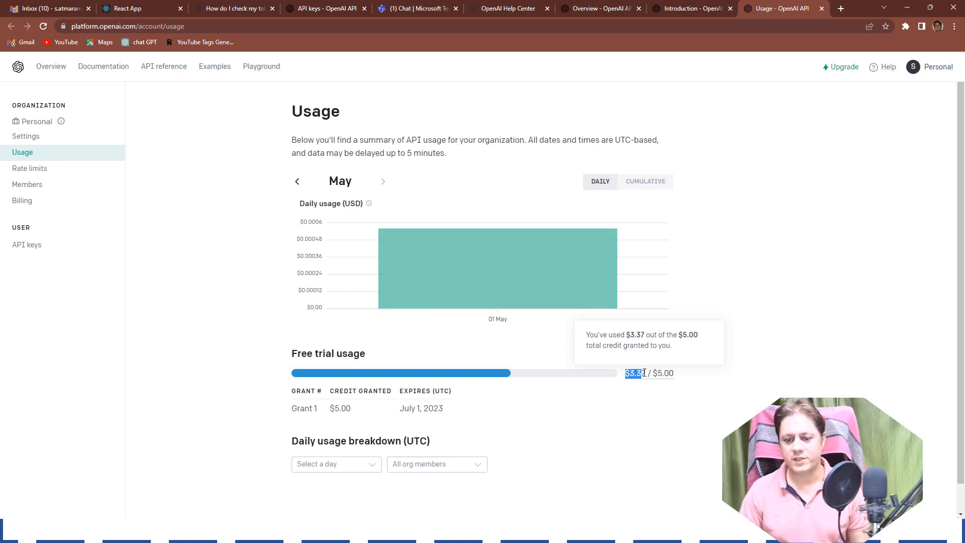
mouse_move(600, 426)
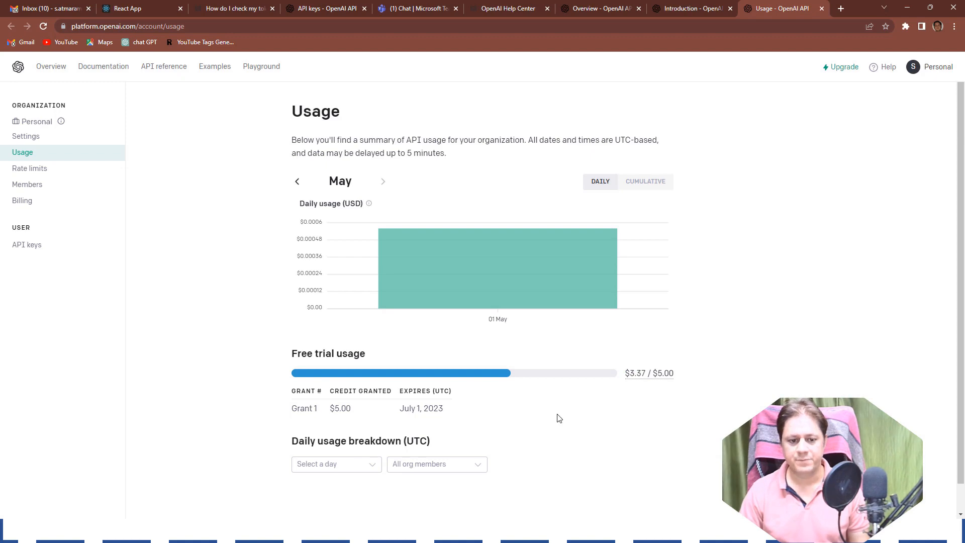
mouse_move(442, 420)
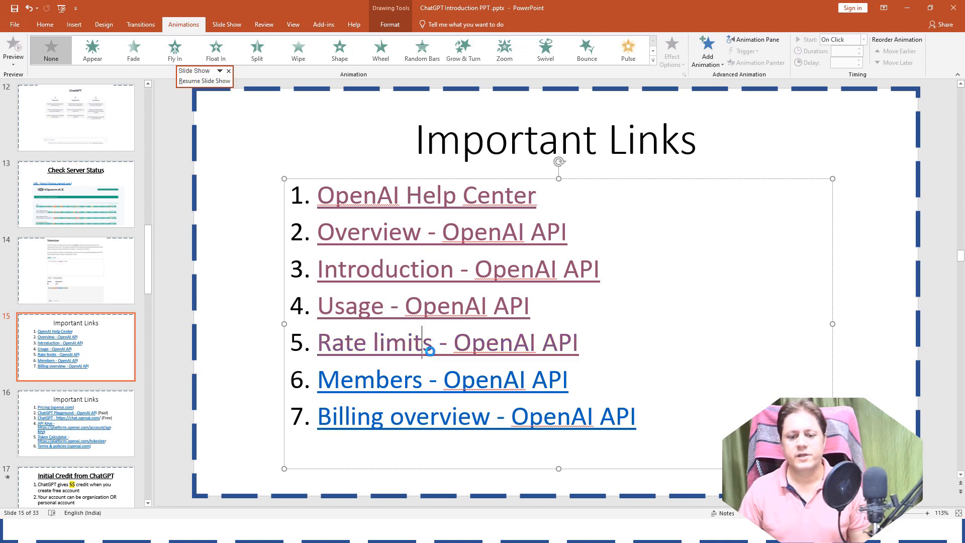
left_click(374, 342)
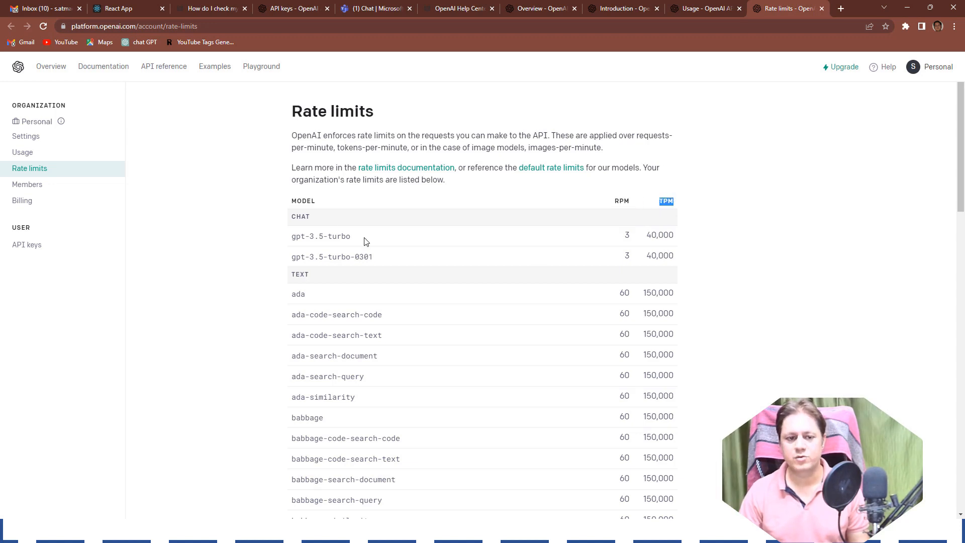
double_click(321, 236)
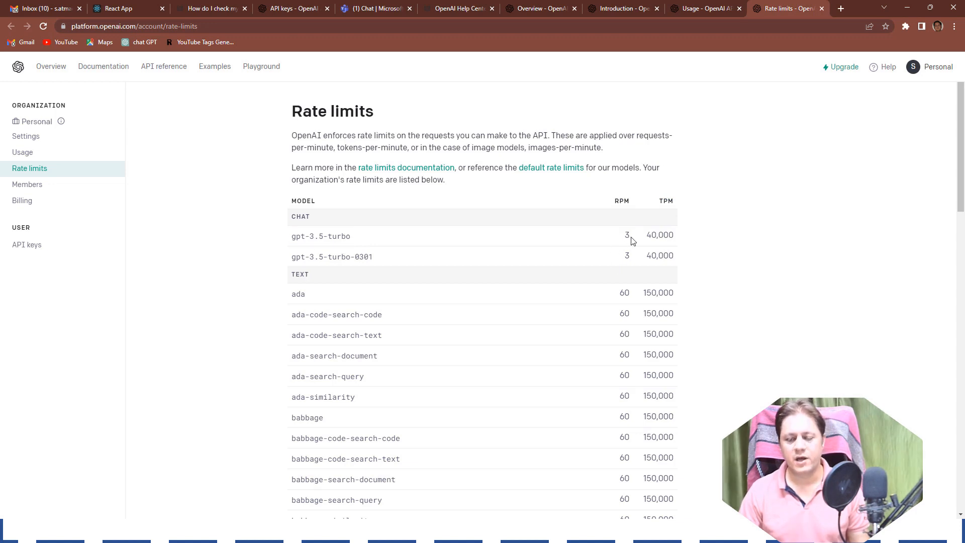
double_click(626, 235)
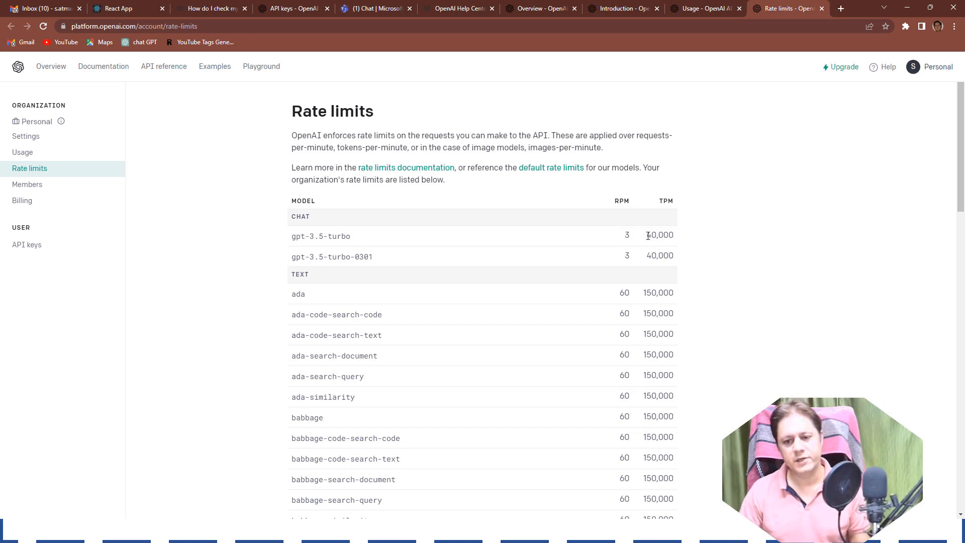
double_click(659, 236)
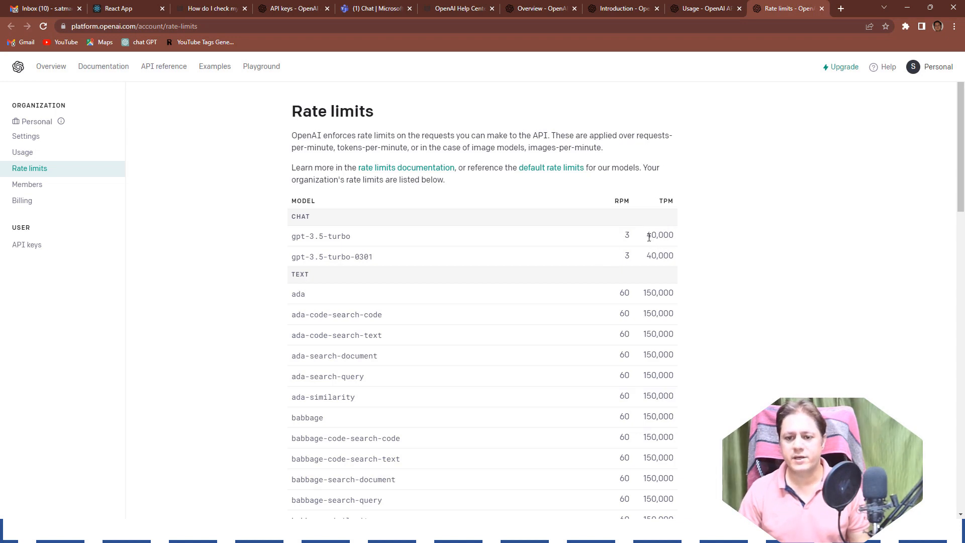
double_click(659, 236)
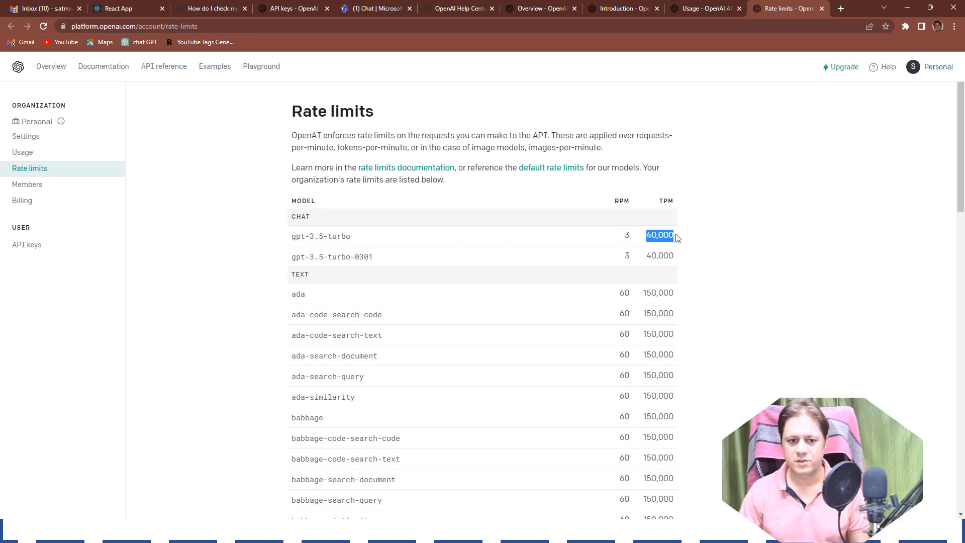
mouse_move(508, 311)
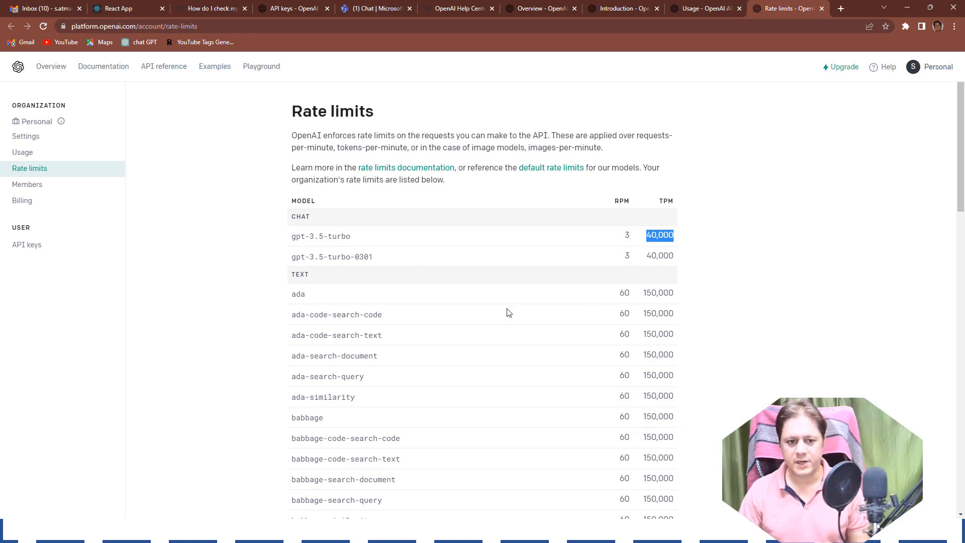
mouse_move(308, 300)
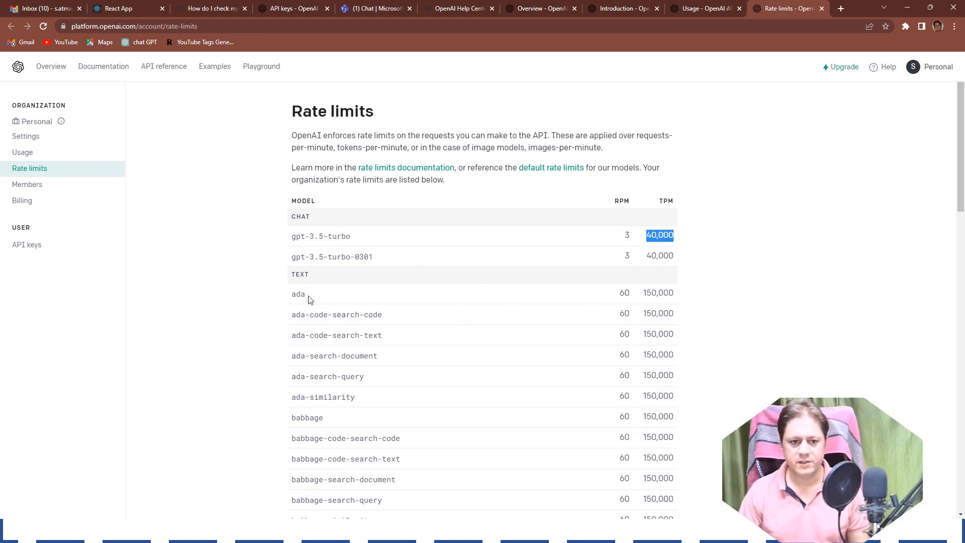
double_click(297, 293)
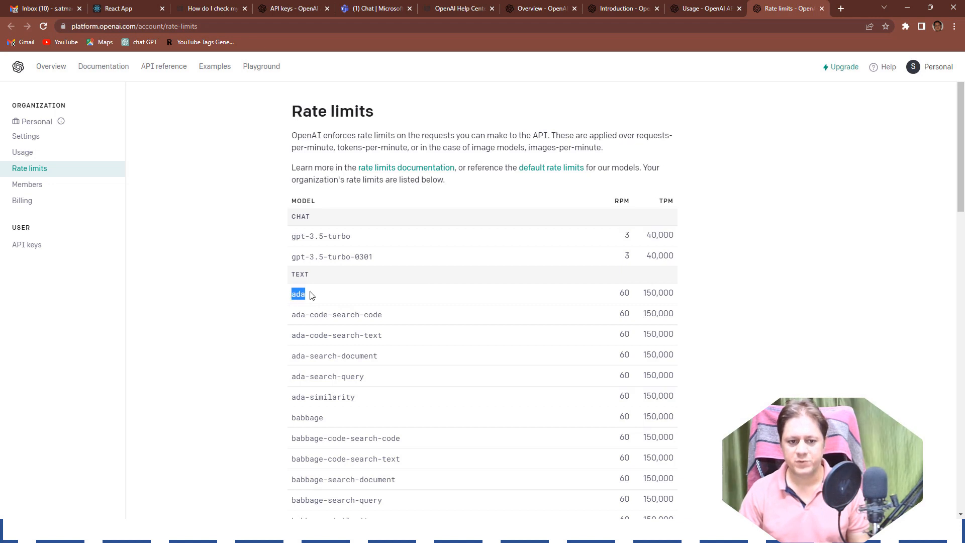
mouse_move(613, 296)
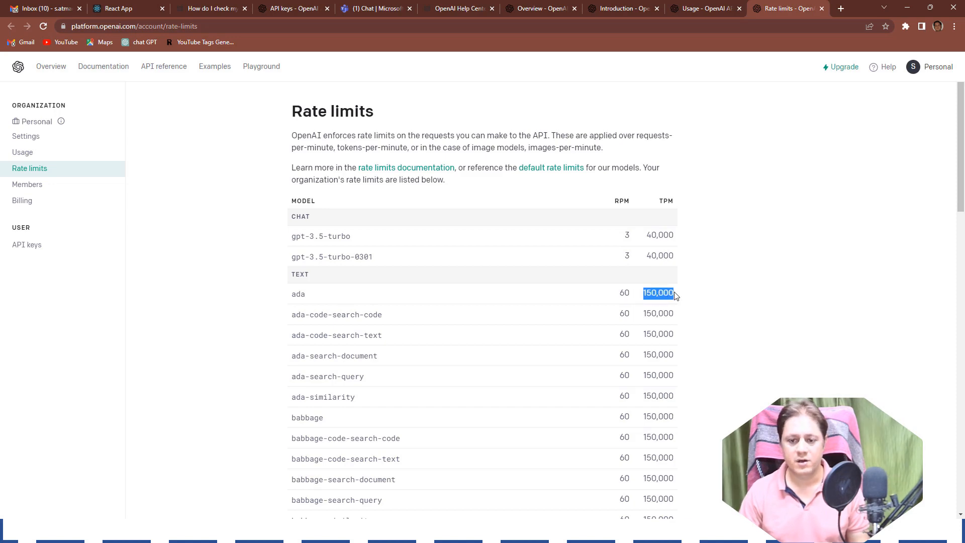
Scroll down the rate limits table and highlight the DALL·E 2 image model row.
scroll("down", 3)
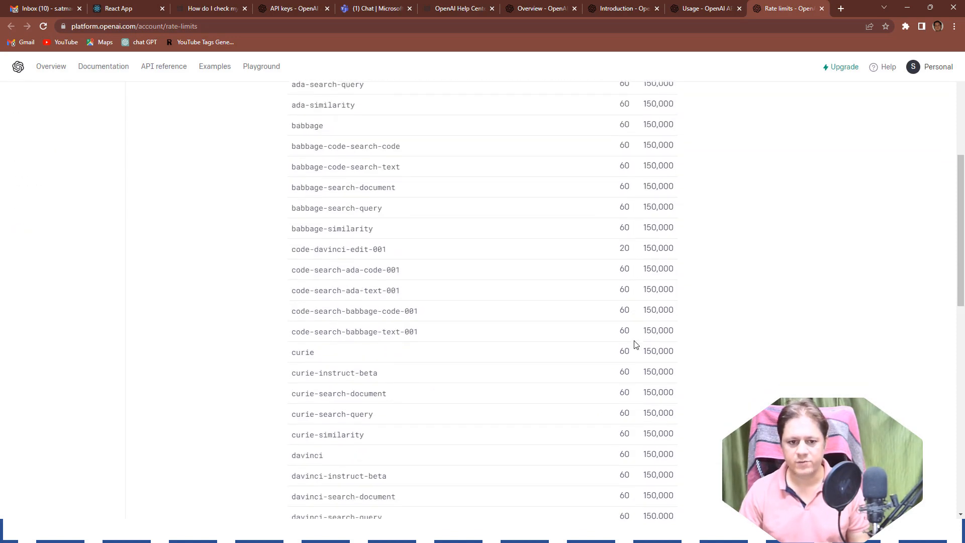
scroll("down", 3)
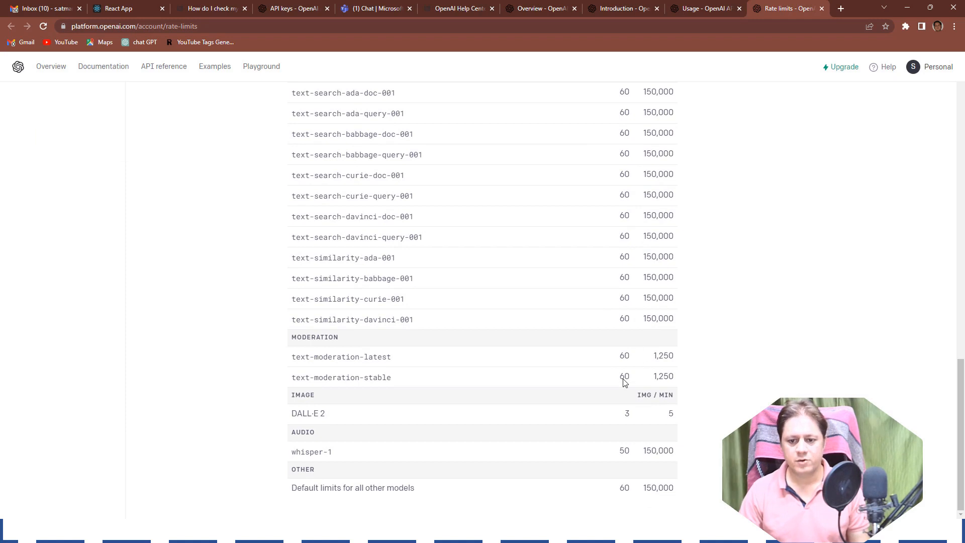
mouse_move(321, 427)
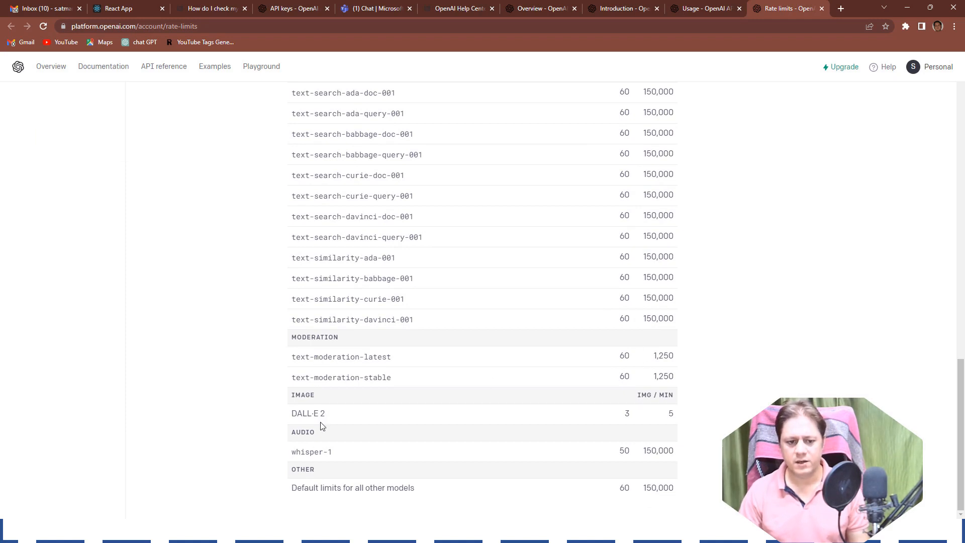
double_click(314, 338)
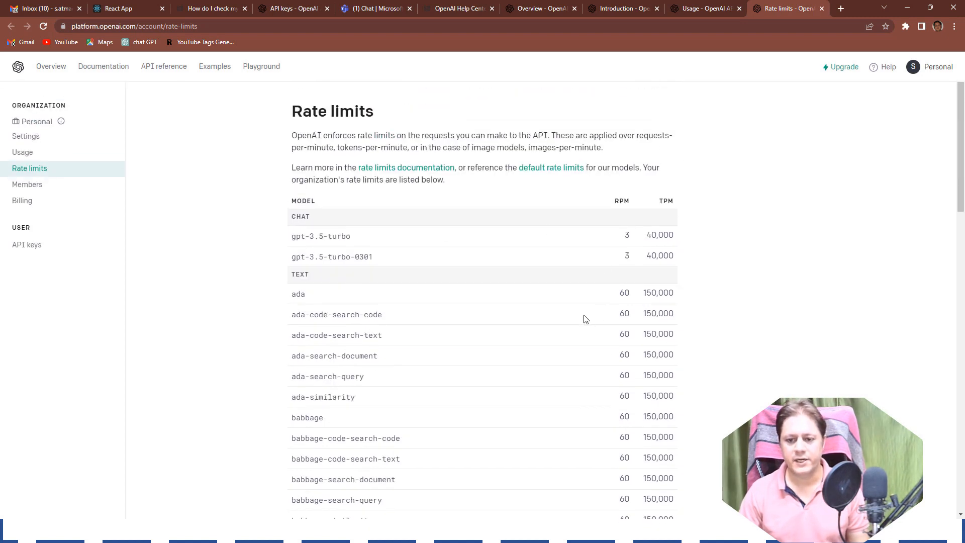
mouse_move(639, 234)
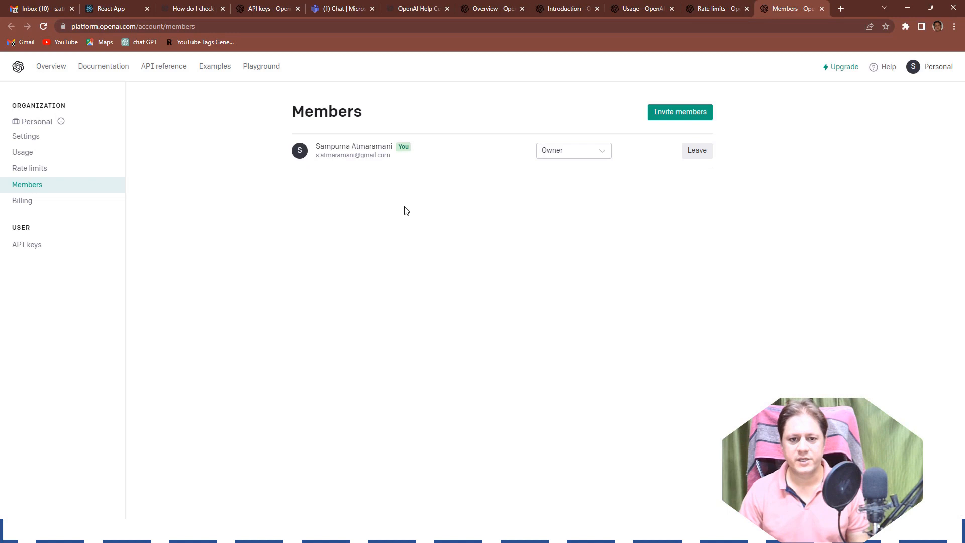
mouse_move(540, 205)
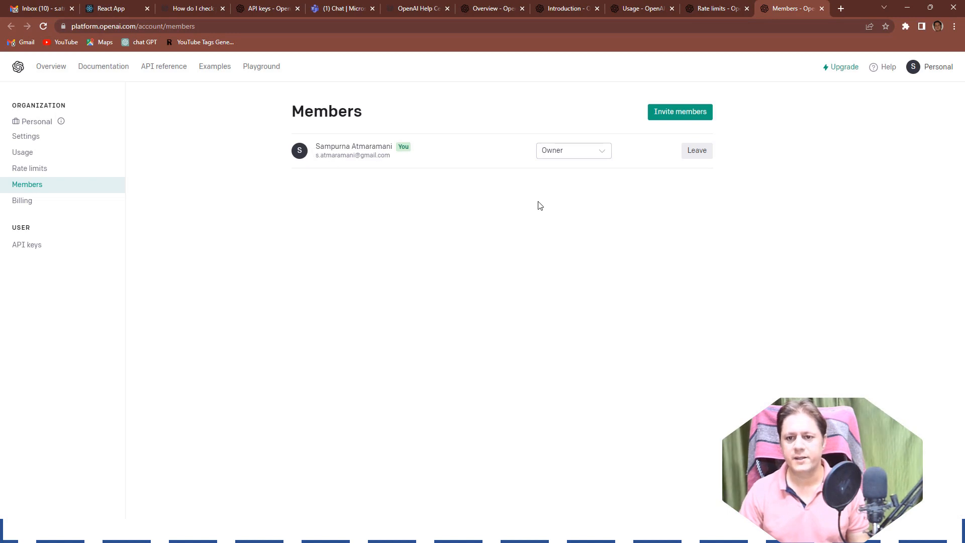
left_click(573, 151)
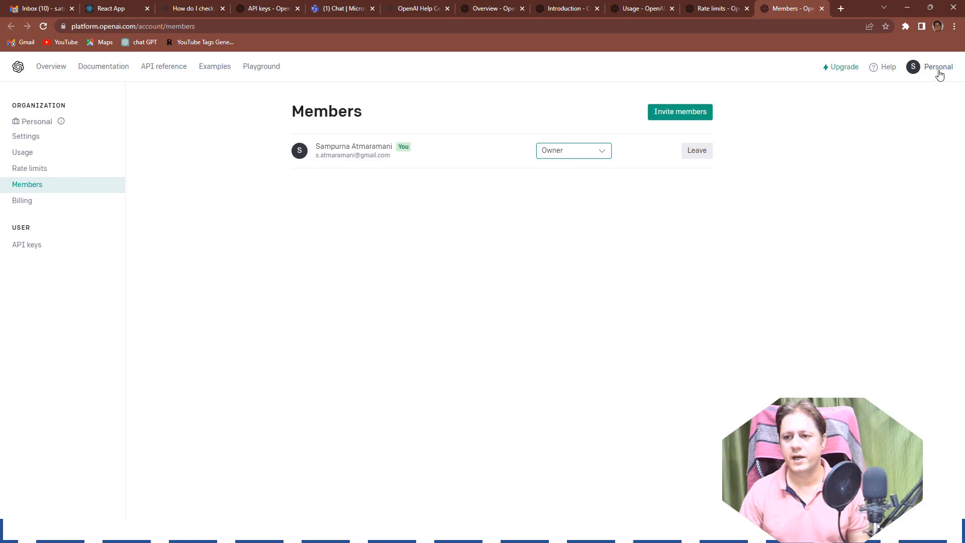
left_click(938, 66)
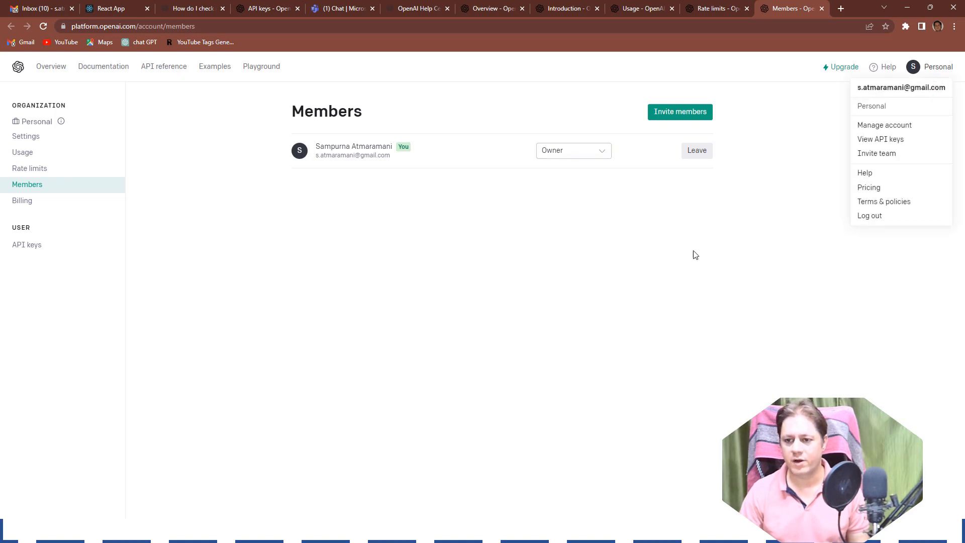
left_click(377, 179)
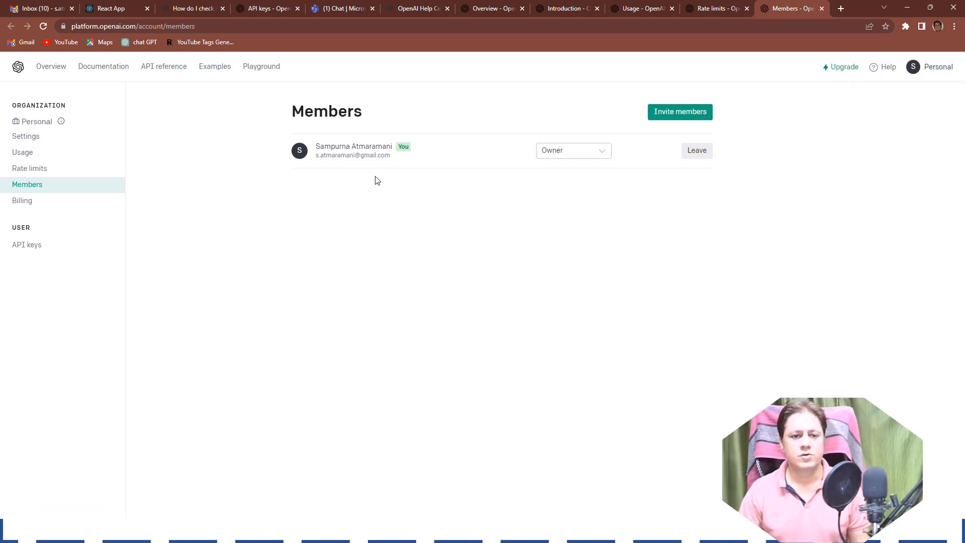
mouse_move(42, 147)
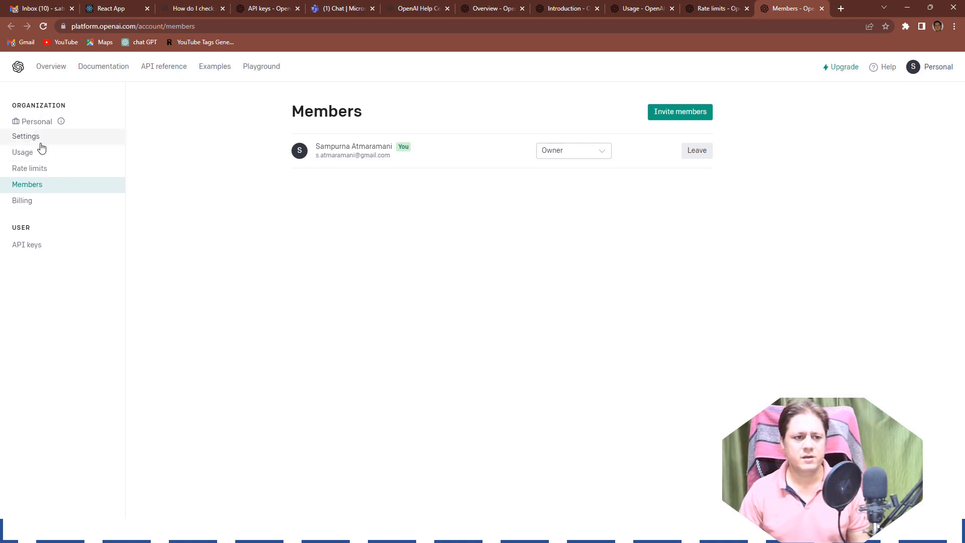
Visit Settings, Usage and Rate limits from the sidebar, ending on Billing overview.
left_click(26, 136)
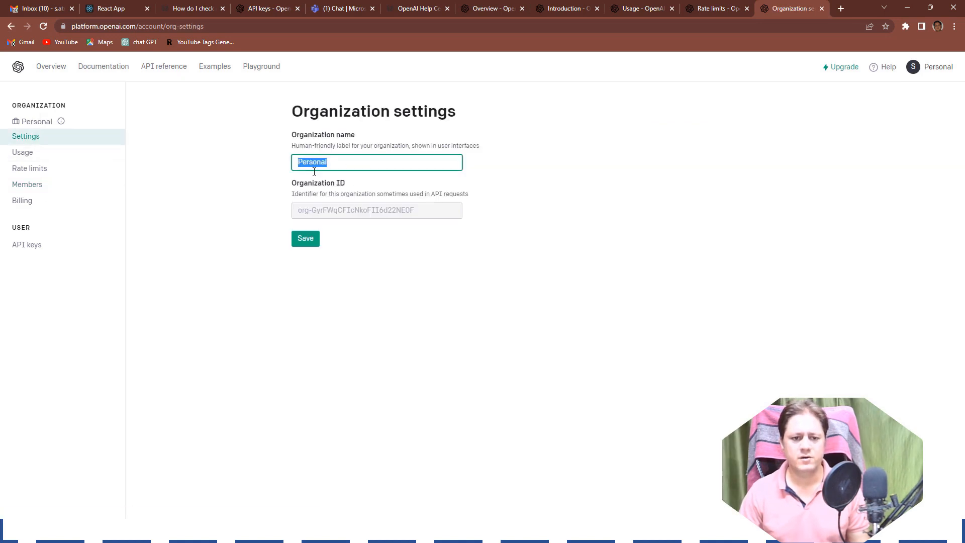
left_click(22, 151)
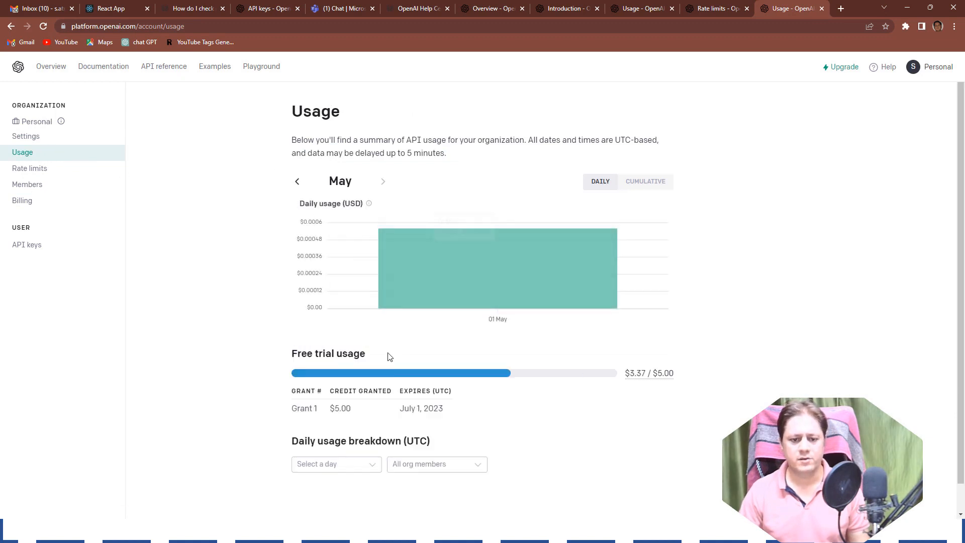
left_click(29, 169)
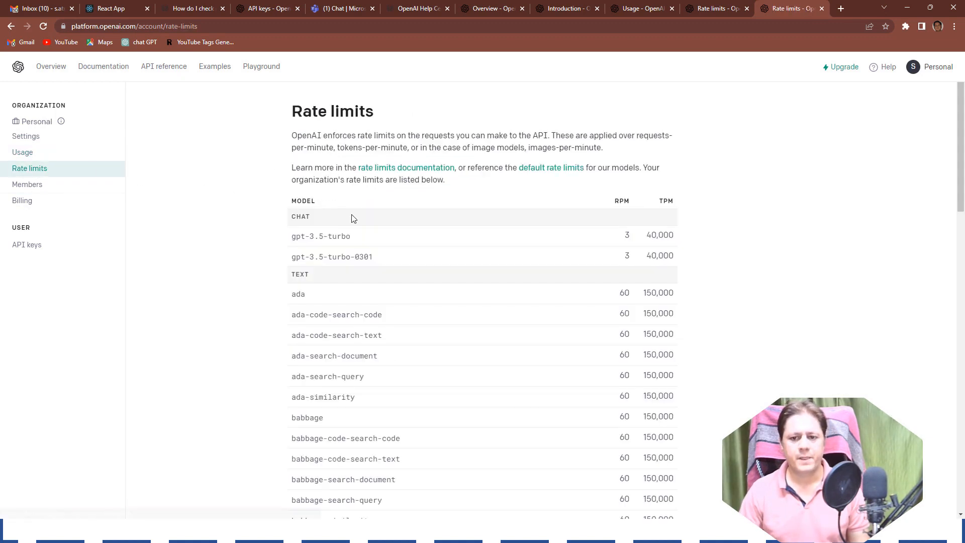
left_click(27, 184)
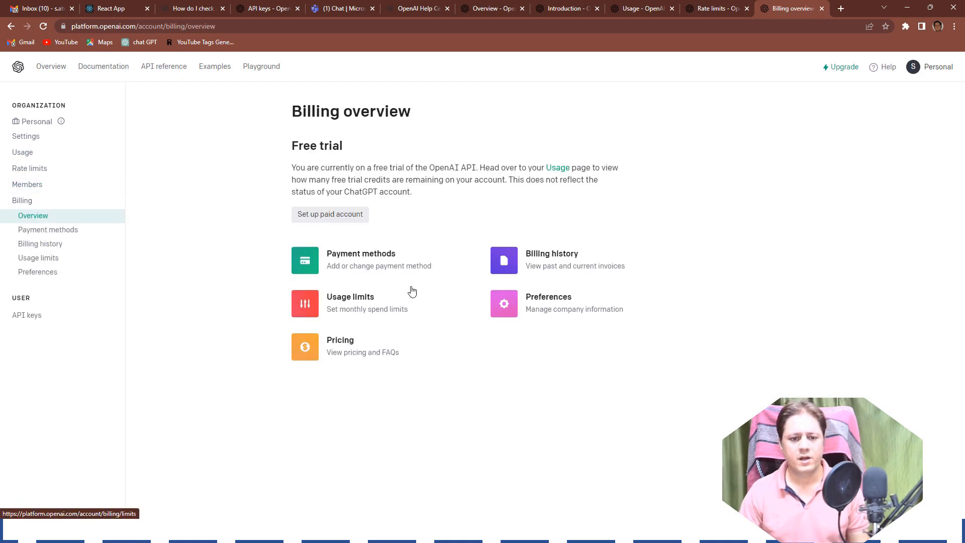
mouse_move(379, 280)
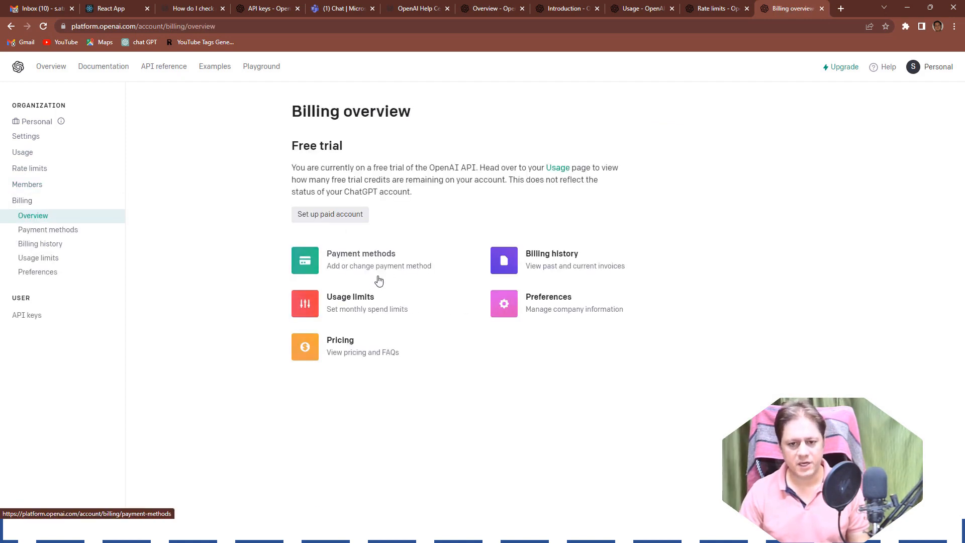
mouse_move(557, 267)
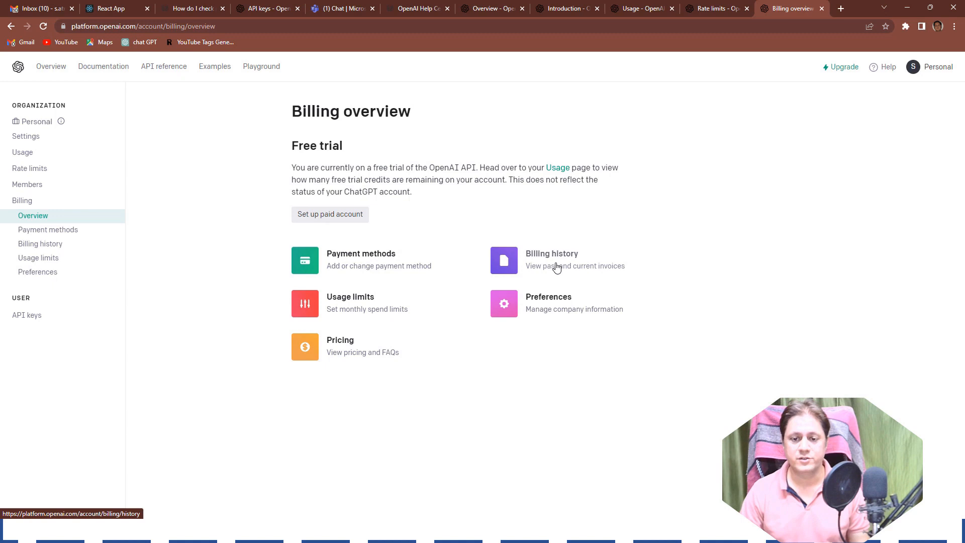
mouse_move(338, 301)
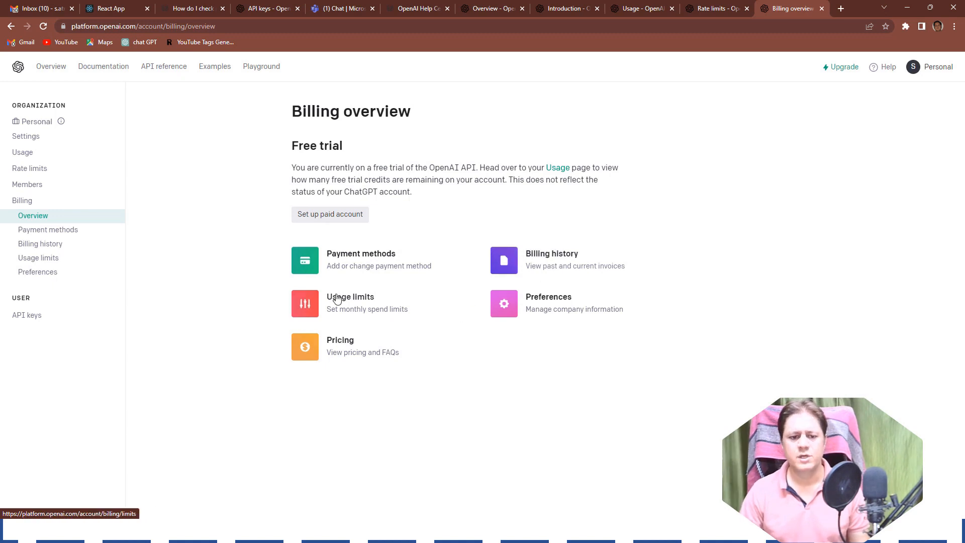
mouse_move(526, 294)
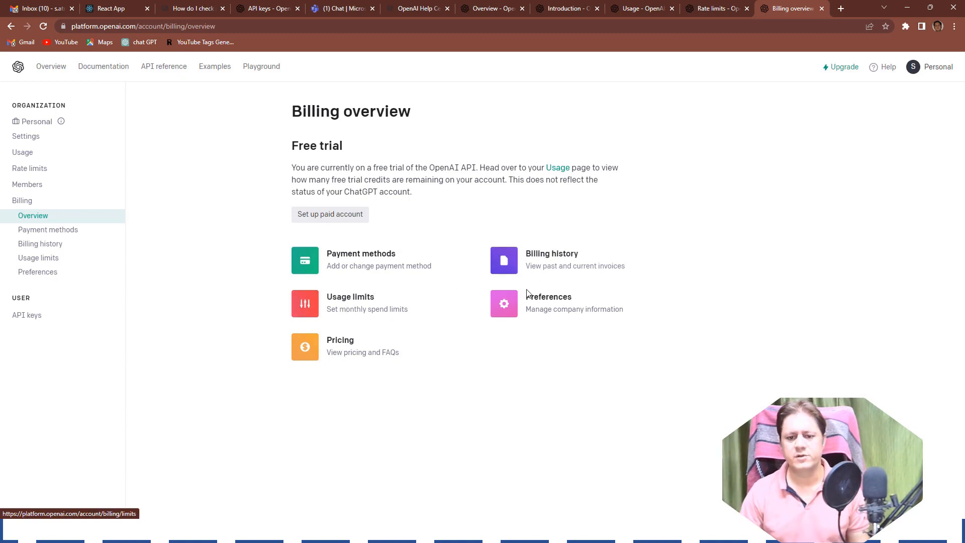